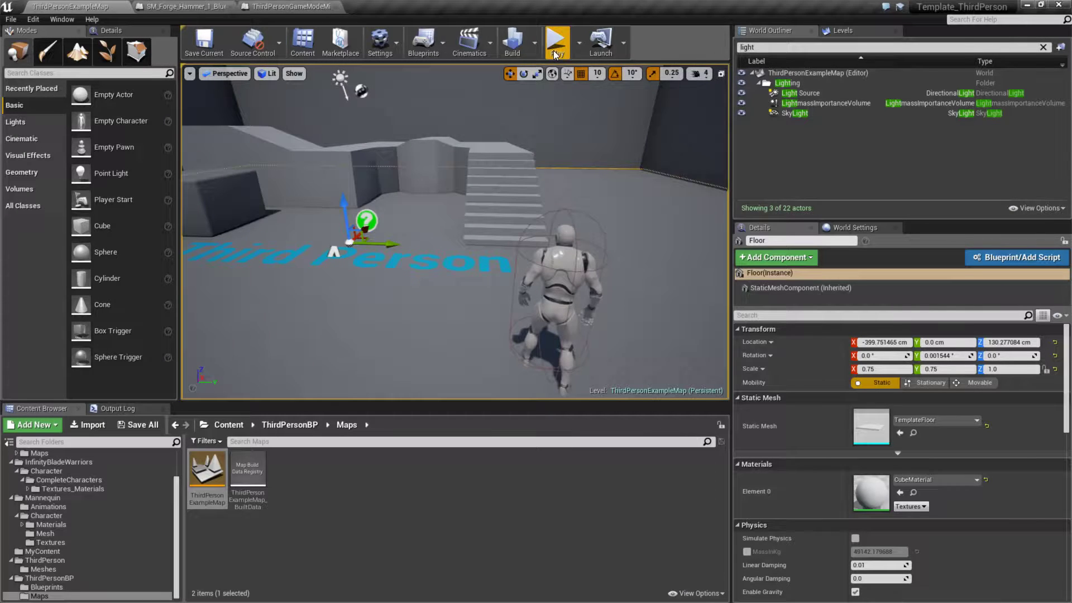
Step: Start a play-in-editor session of the Third Person example map with the mannequin character
{"action": "left_click", "coordinate": [556, 42]}
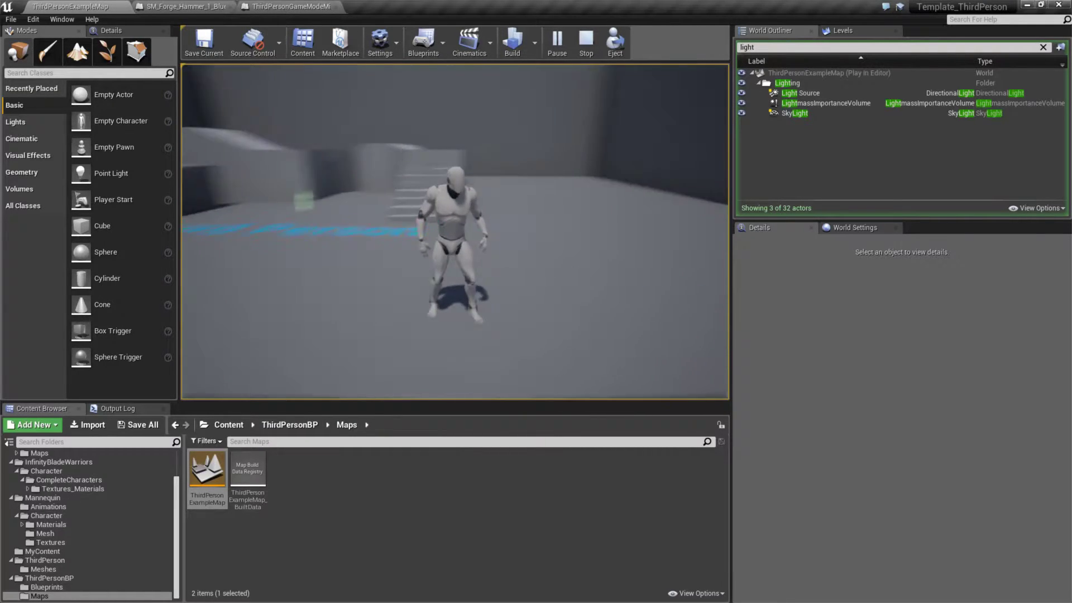
Step: Stop the play session and browse to the ThirdPersonBP Blueprints folder for ThirdPersonCharacter
{"action": "left_click", "coordinate": [584, 42]}
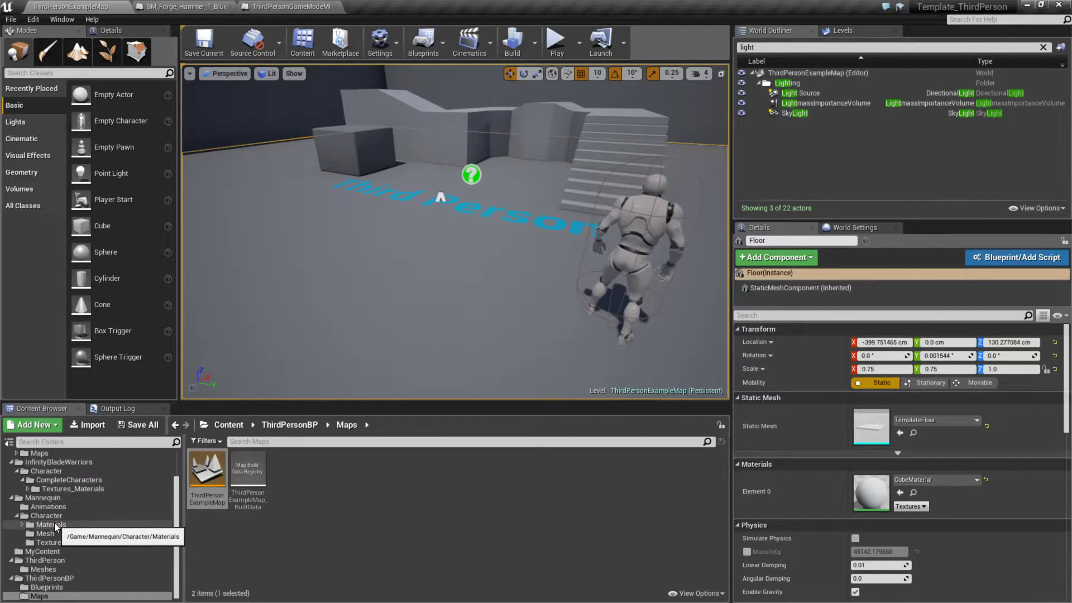
{"action": "left_click", "coordinate": [52, 577]}
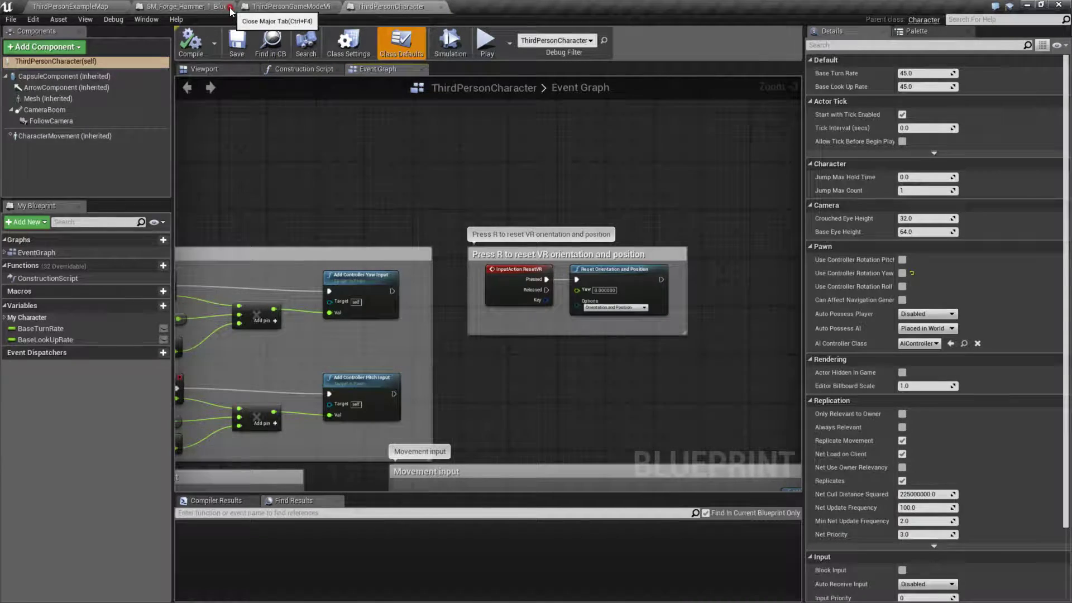
Step: Close the ThirdPersonCharacter blueprint and load the Forge map from InfinityBladeFireLands > Maps
{"action": "left_click", "coordinate": [231, 11]}
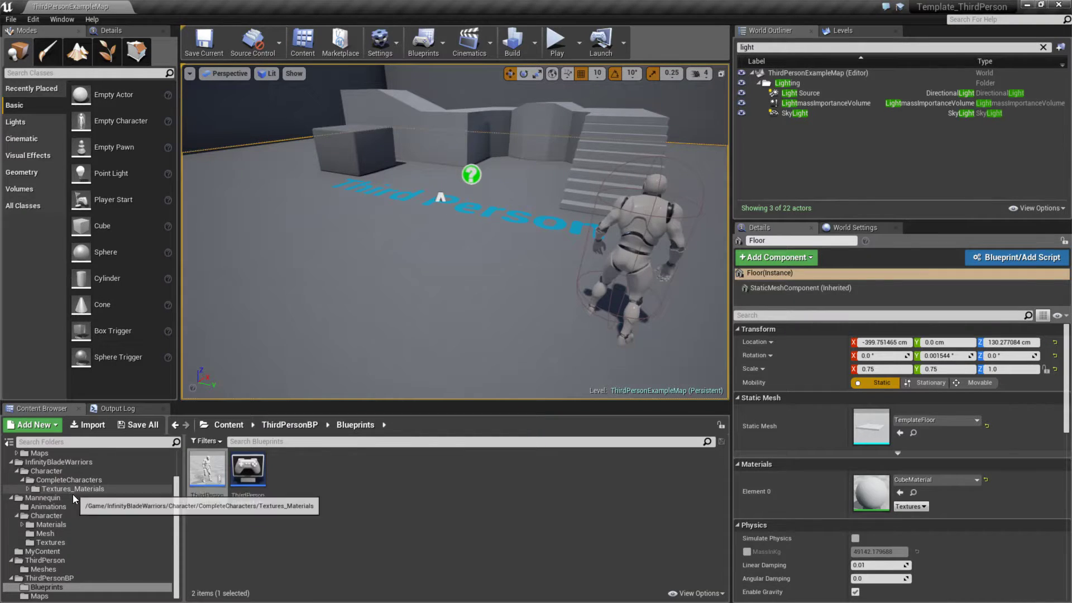
{"action": "left_click", "coordinate": [40, 493]}
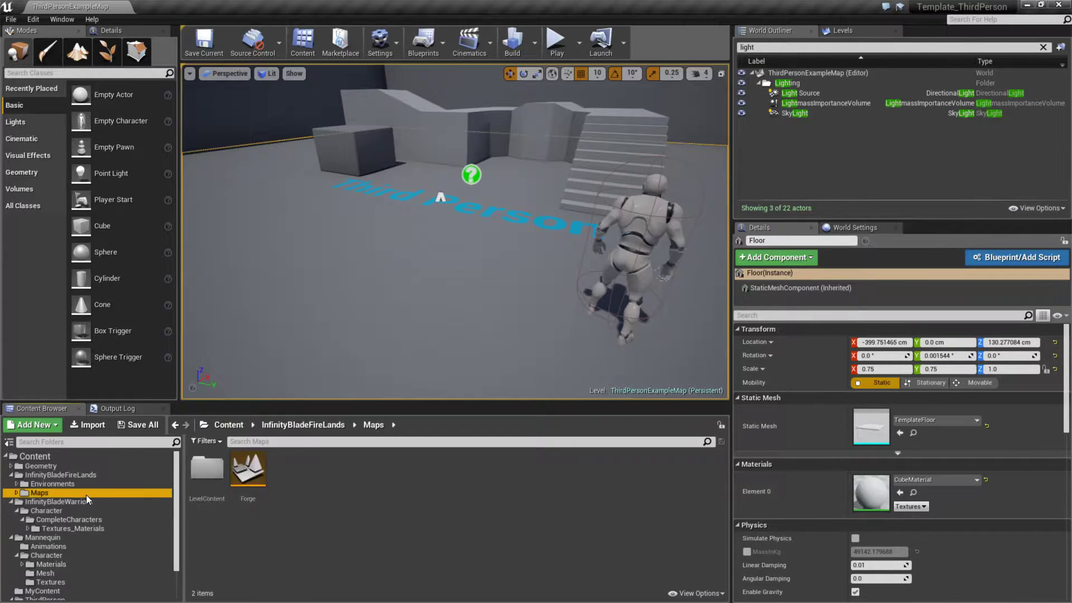
{"action": "double_click", "coordinate": [248, 468]}
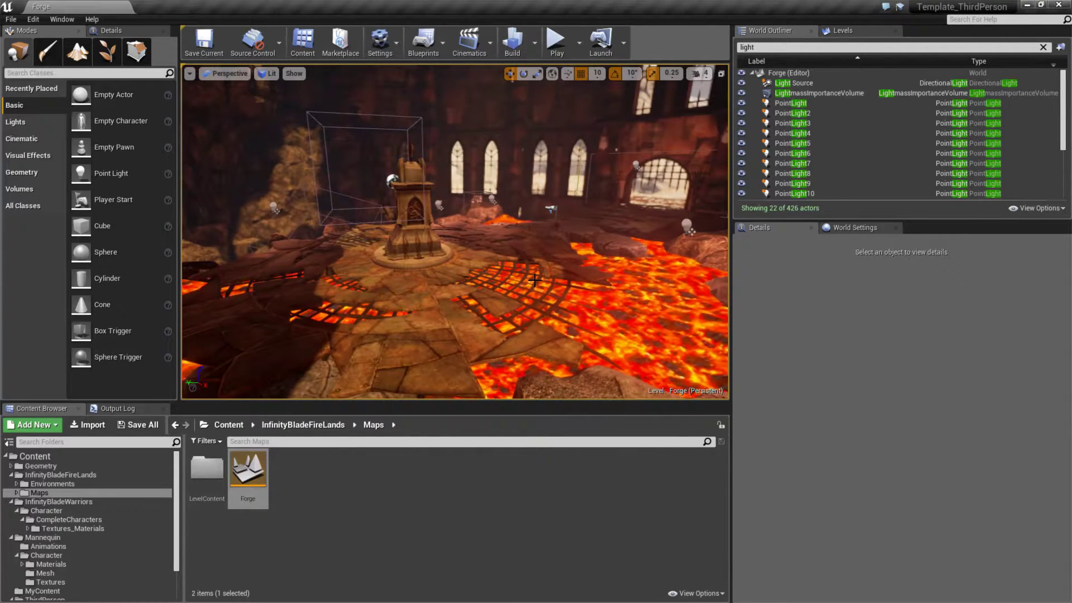
Step: Play the Forge level through to its "defied the Forge" ending message
{"action": "left_click", "coordinate": [555, 42]}
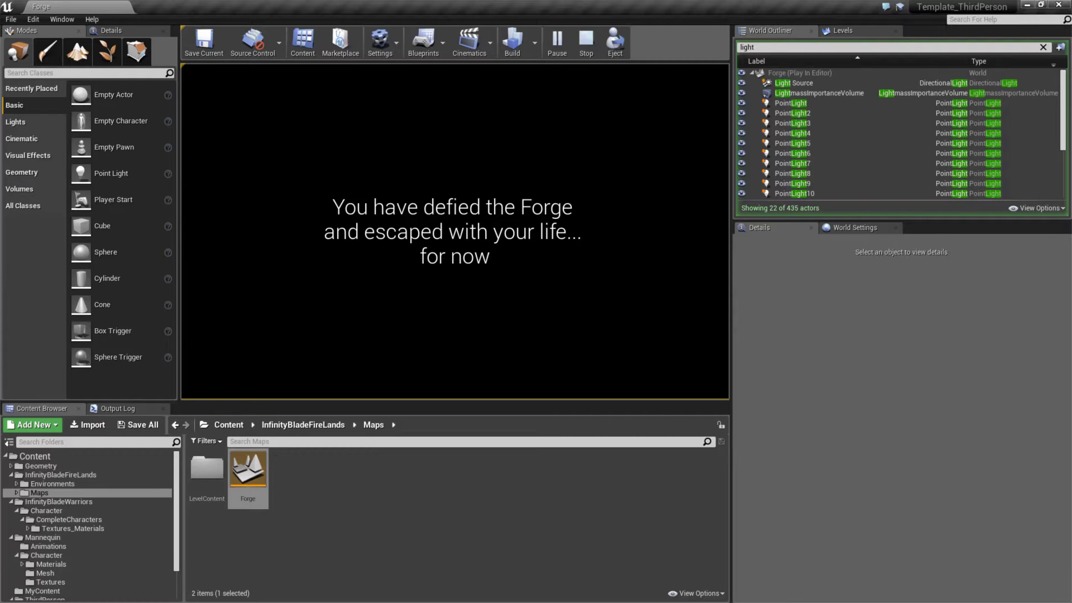
Step: Stop the Forge session and select the SM_Anvil_1_Blueprint anvil actor to view its Details
{"action": "left_click", "coordinate": [584, 42]}
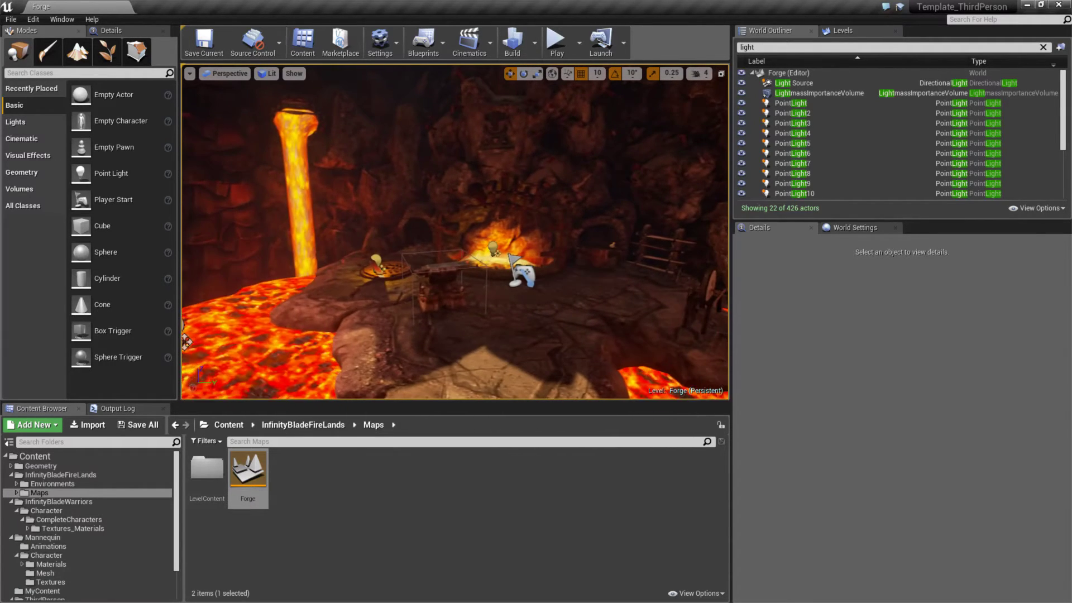
{"action": "left_click", "coordinate": [438, 280]}
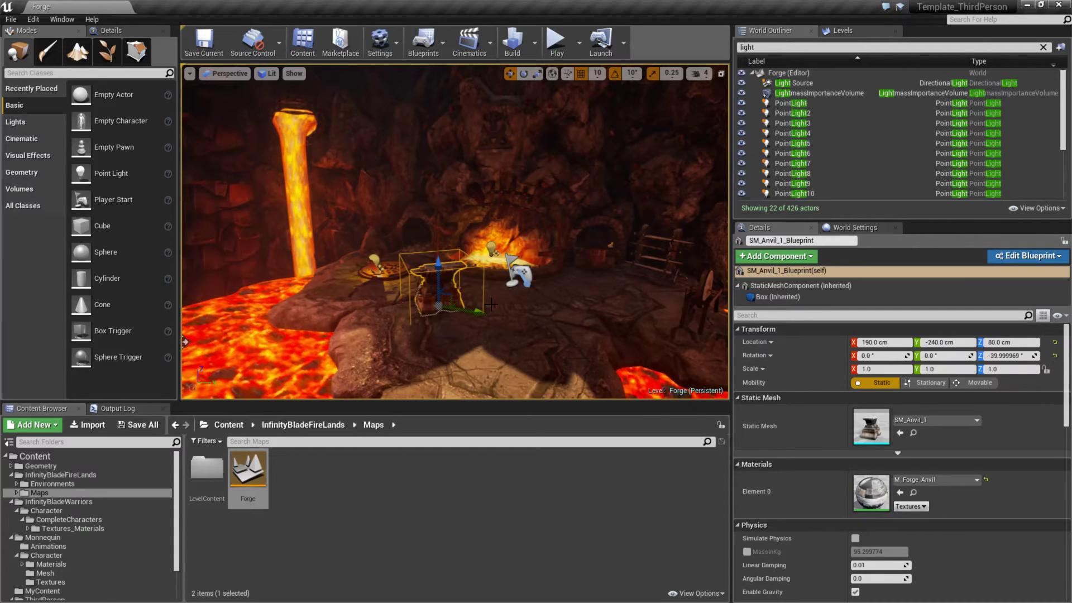